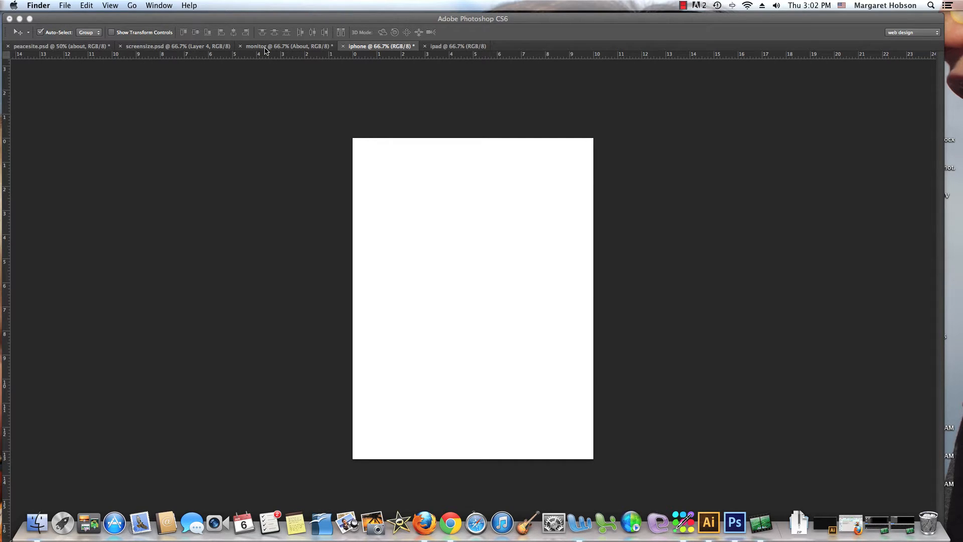
Confirm the monitor website design measures 1600 by 1200 pixels via Image Size
click(283, 46)
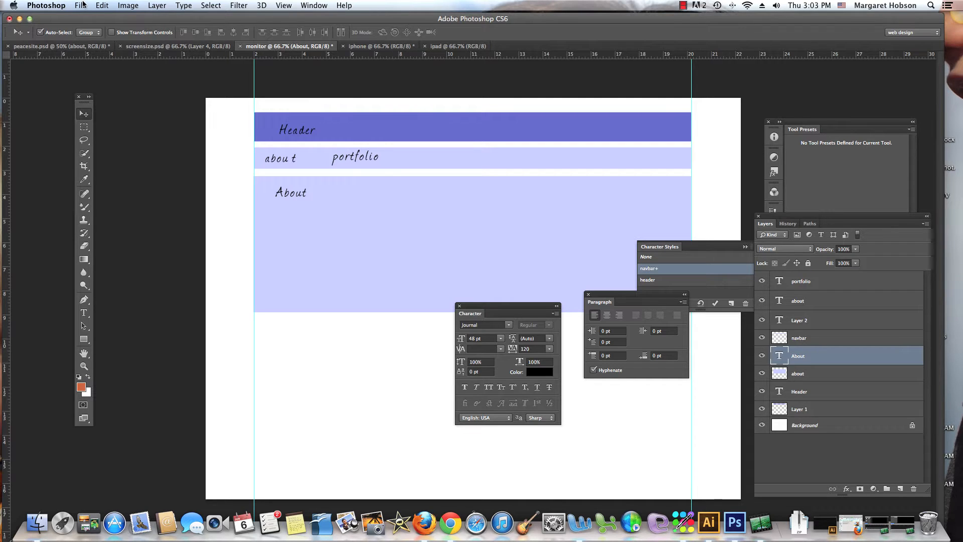
click(129, 5)
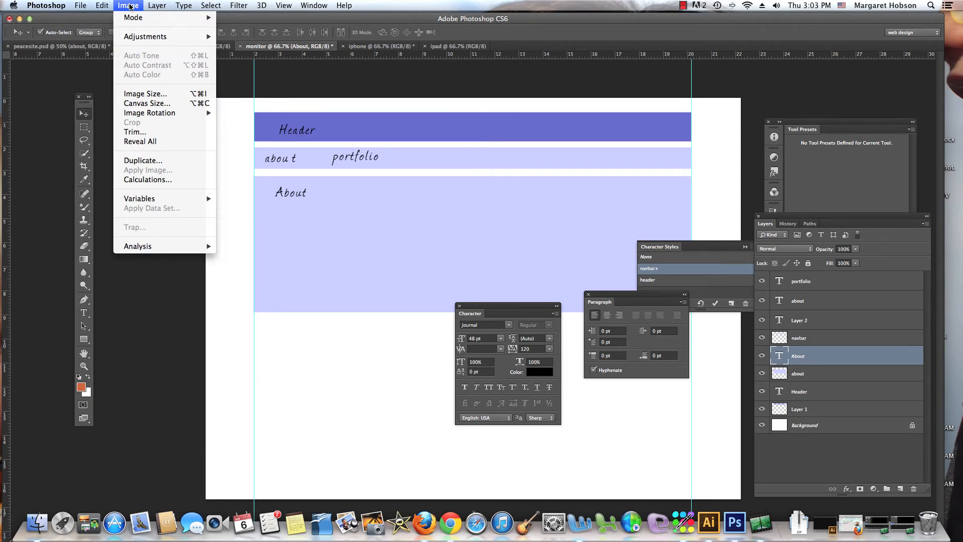
click(144, 94)
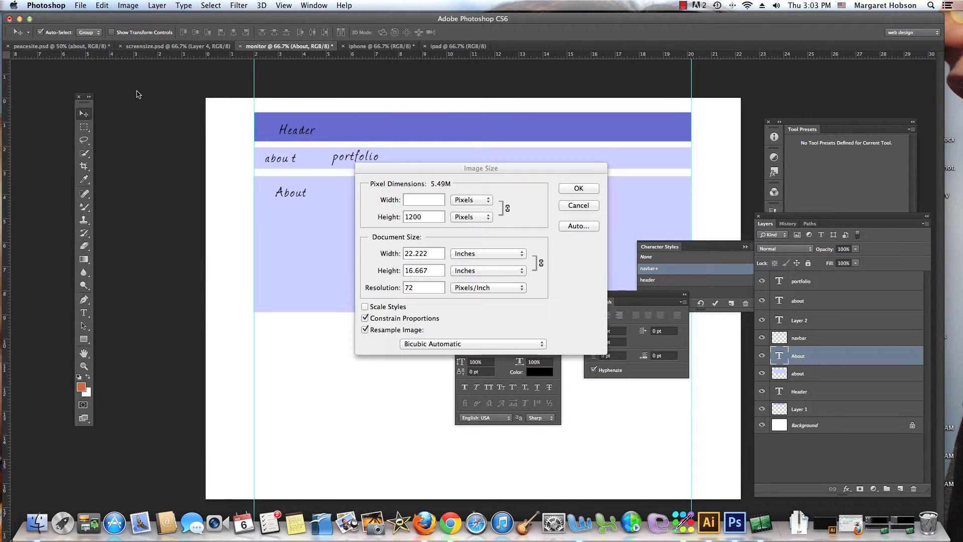
text(1600)
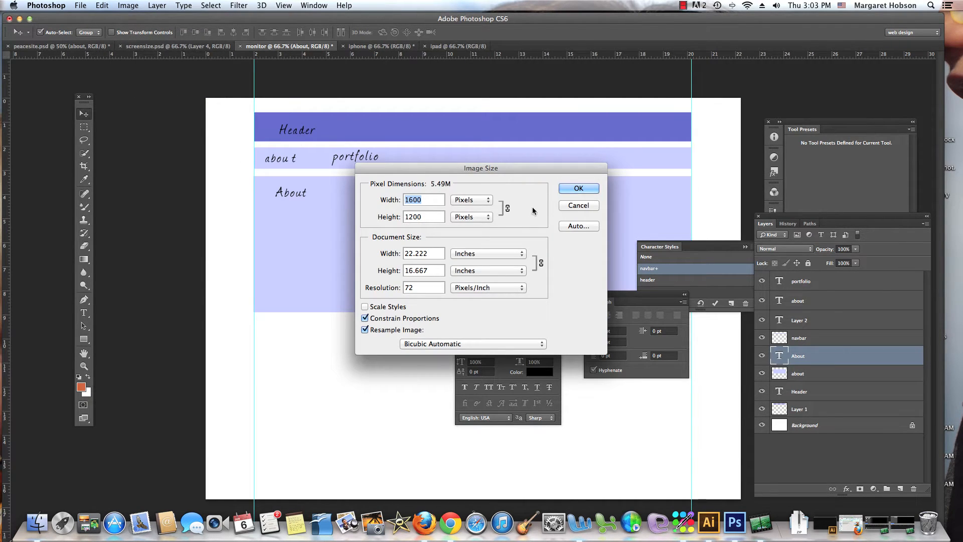
click(578, 205)
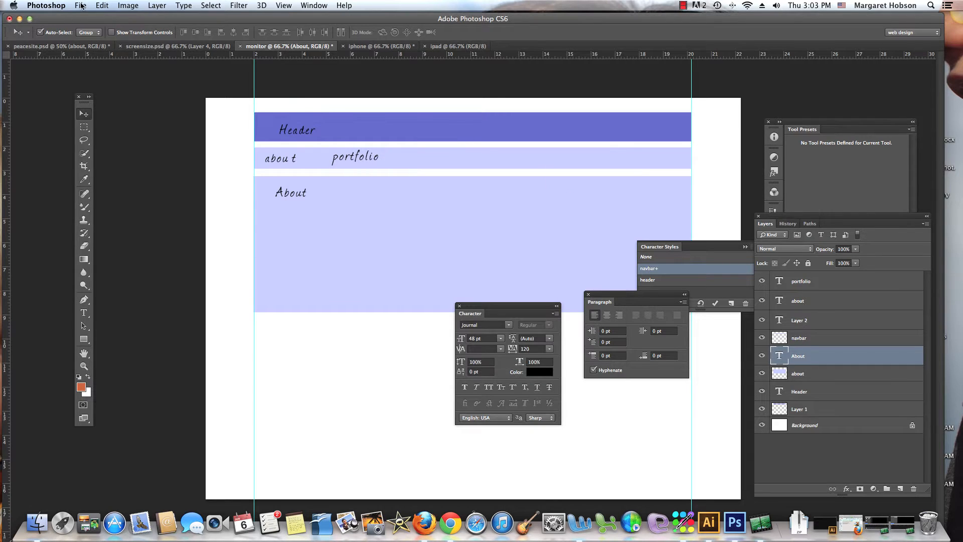
Create a blank Web-preset document named monitor2 at 1600 x 1200 pixels, 72 ppi
click(79, 5)
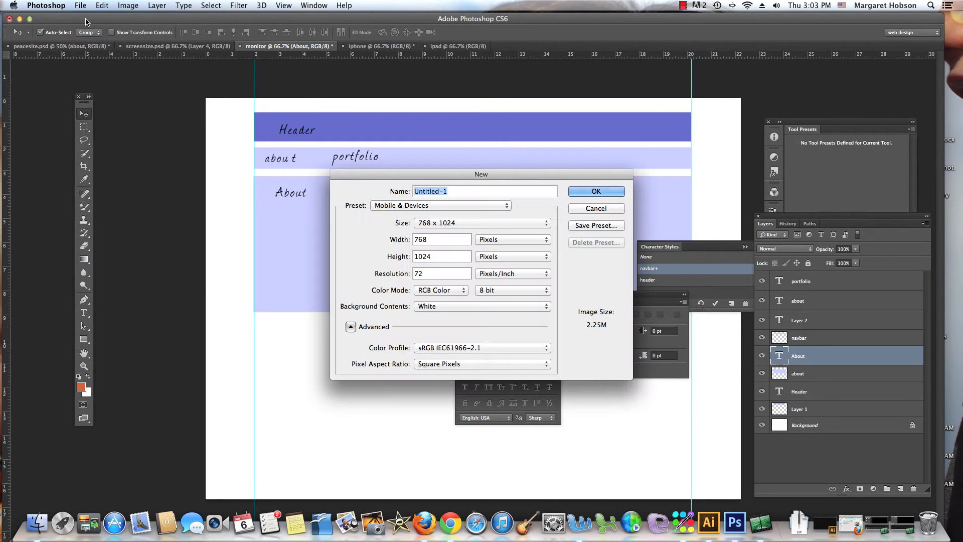
mouse_move(507, 211)
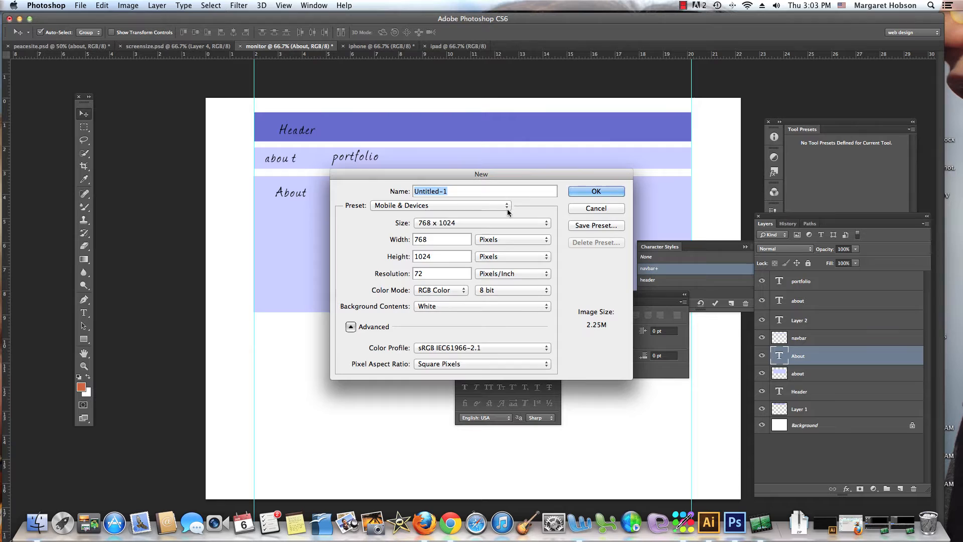
click(440, 204)
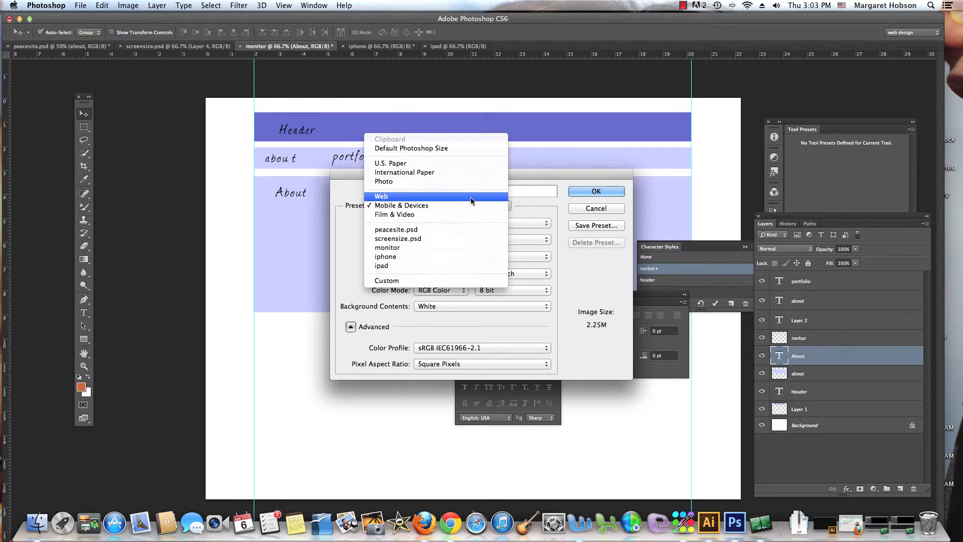
click(381, 197)
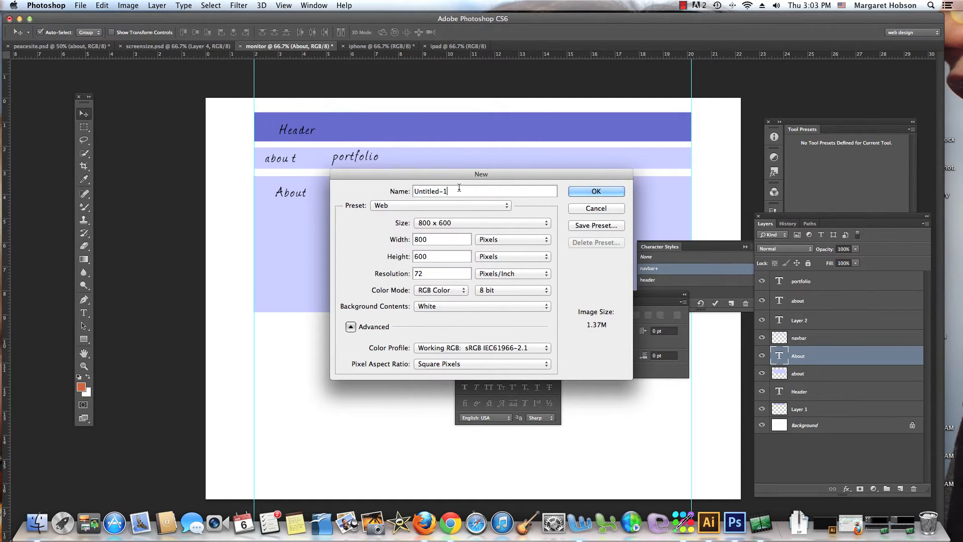
text(monitor2)
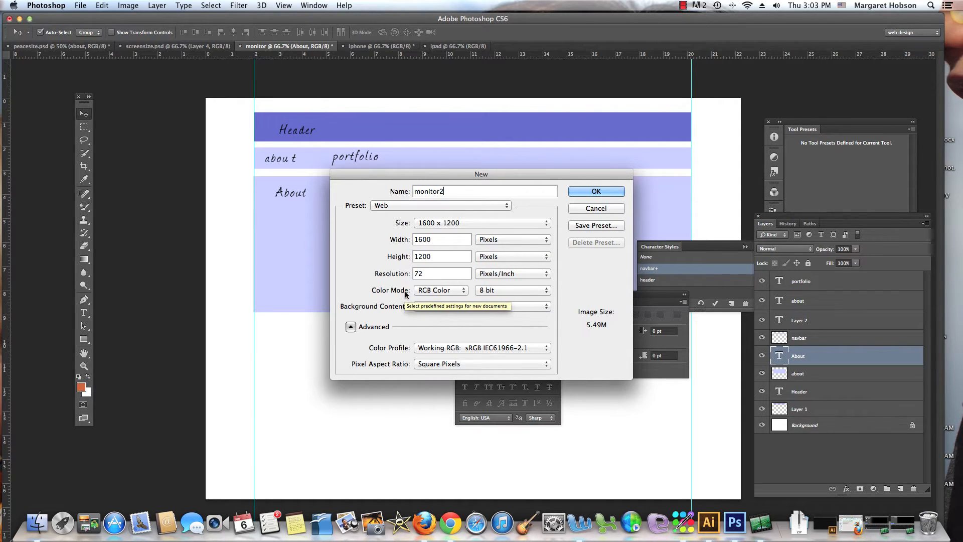
mouse_move(463, 295)
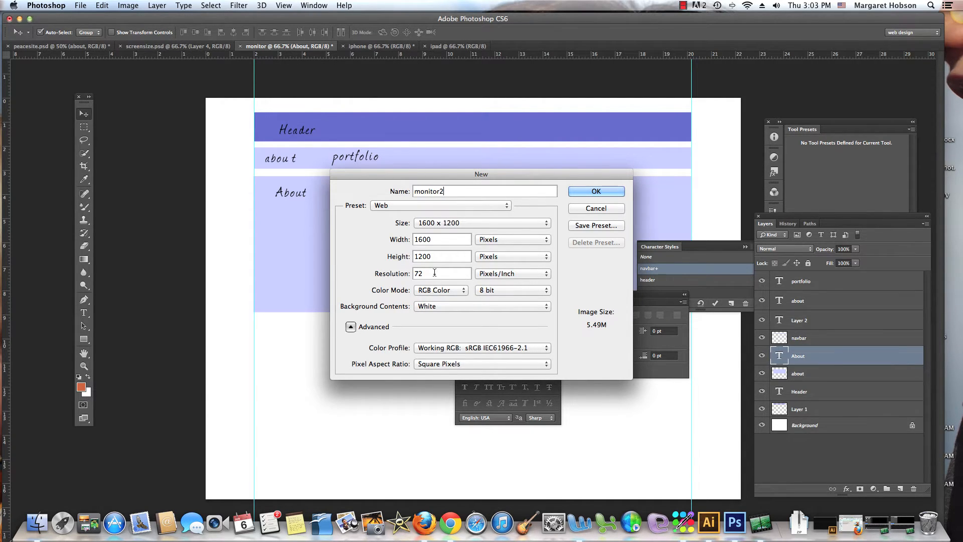
mouse_move(434, 273)
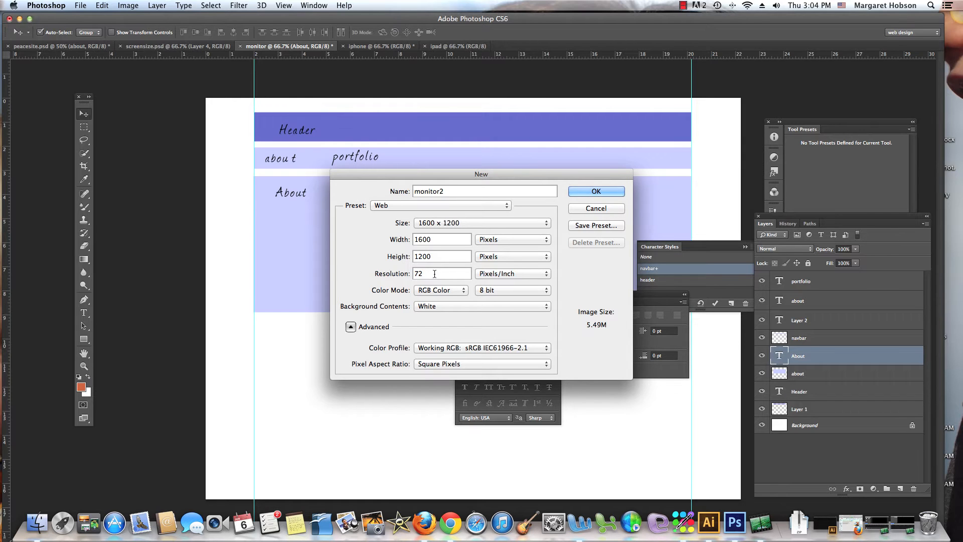
click(596, 191)
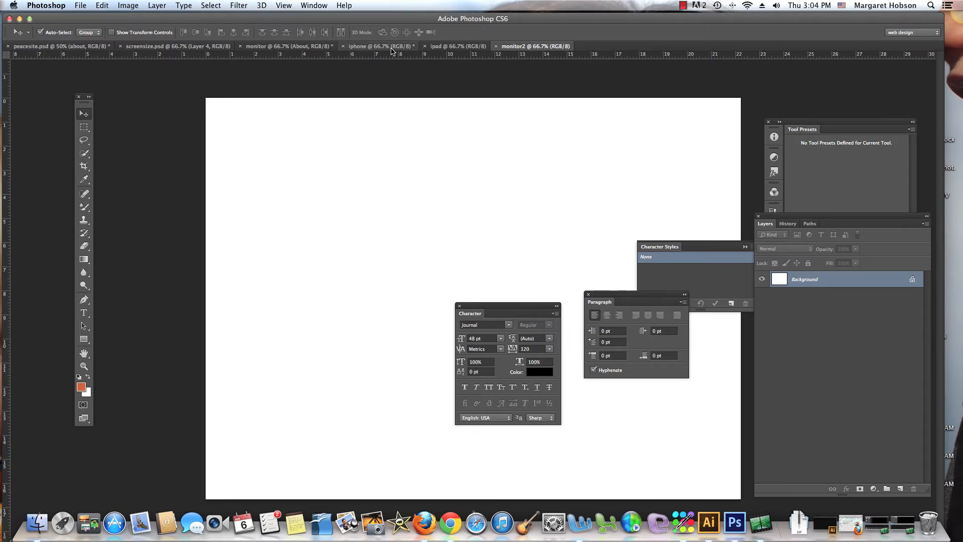
mouse_move(369, 49)
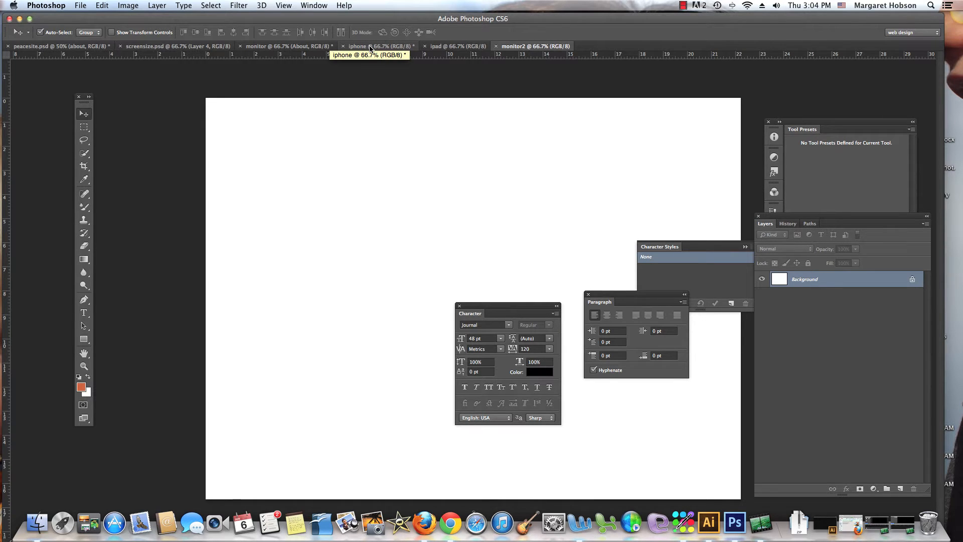
Glance at the ipad document, then make the blank iphone document active
click(451, 46)
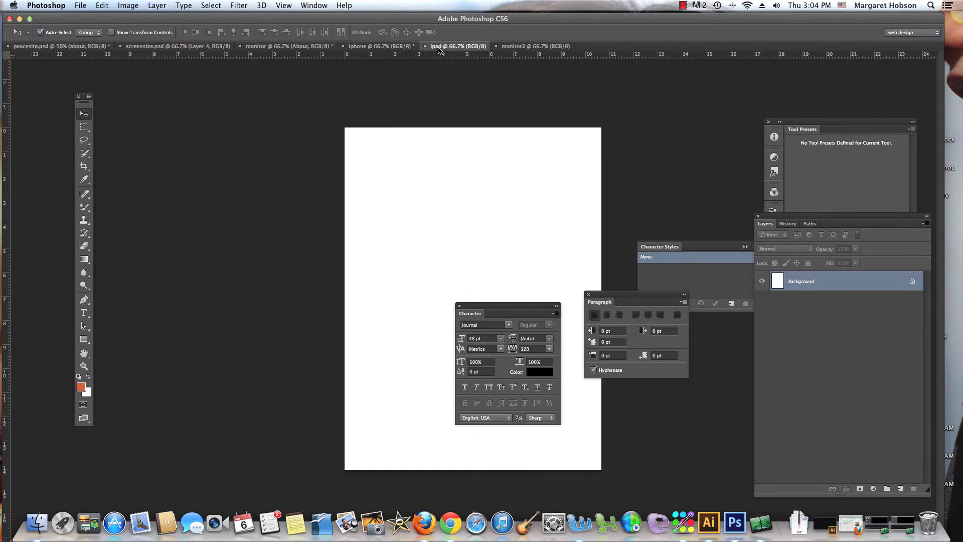
click(377, 46)
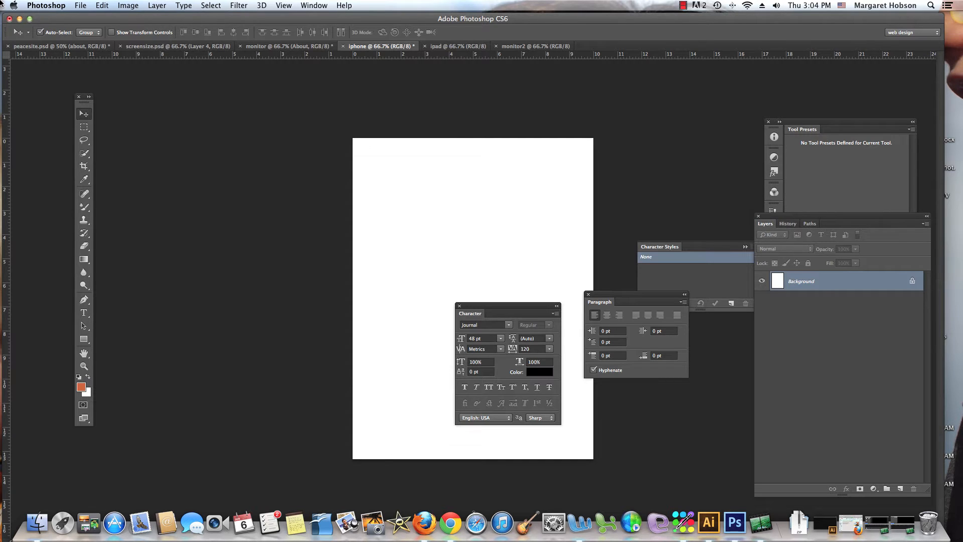
Prepare new-document settings with the Mobile & Devices preset at 640 x 960 pixels
click(81, 5)
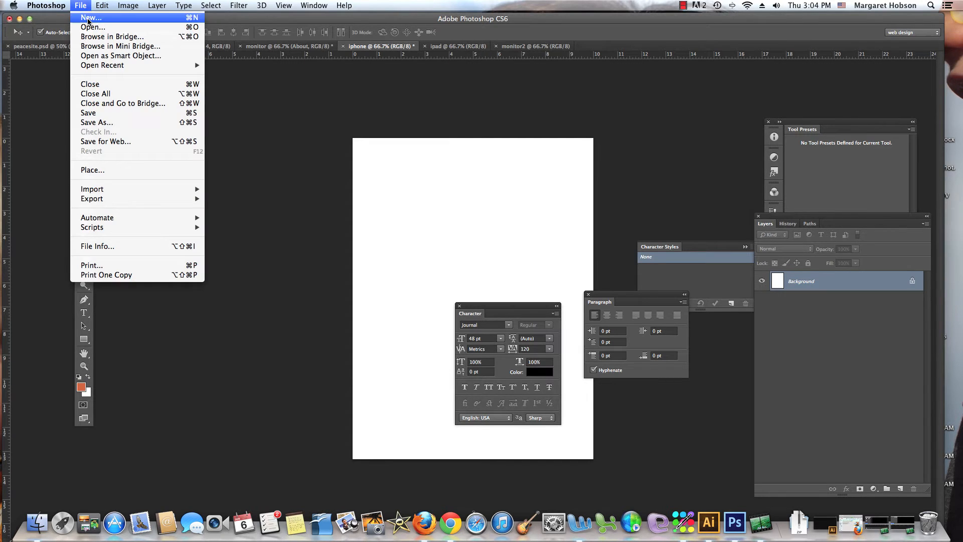
click(88, 19)
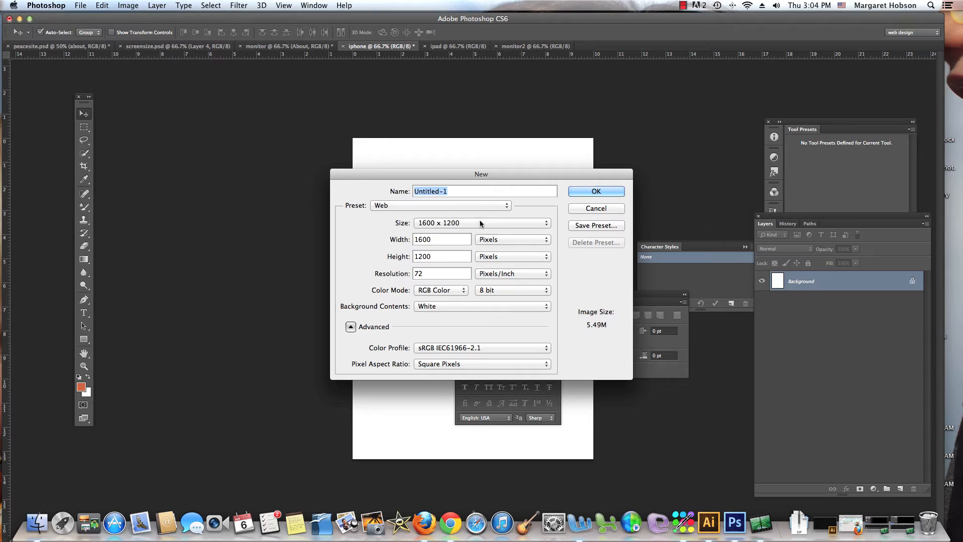
click(440, 204)
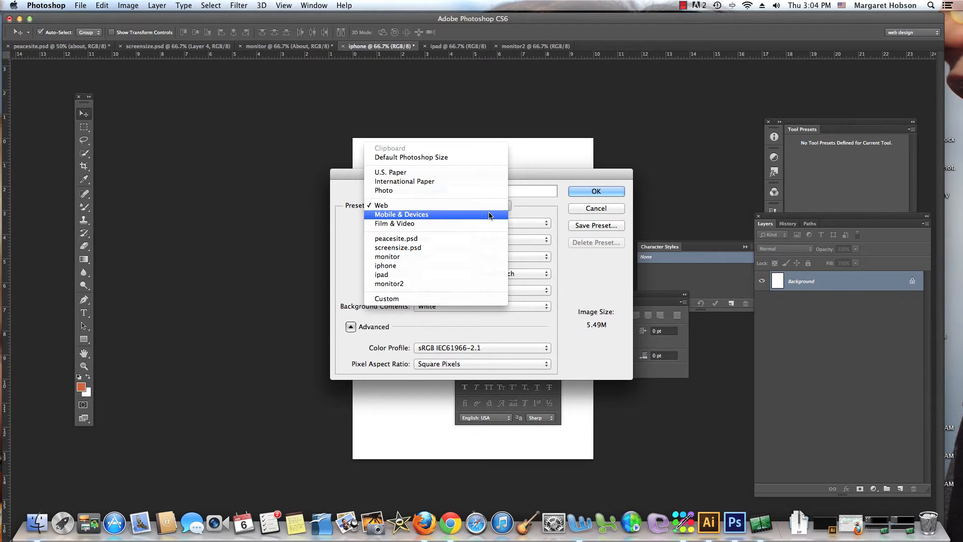
click(426, 213)
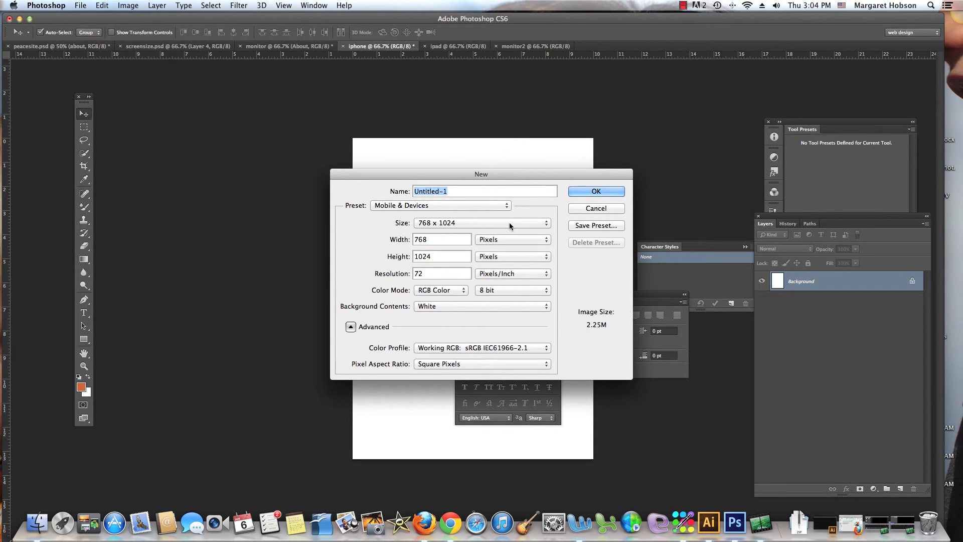
mouse_move(500, 317)
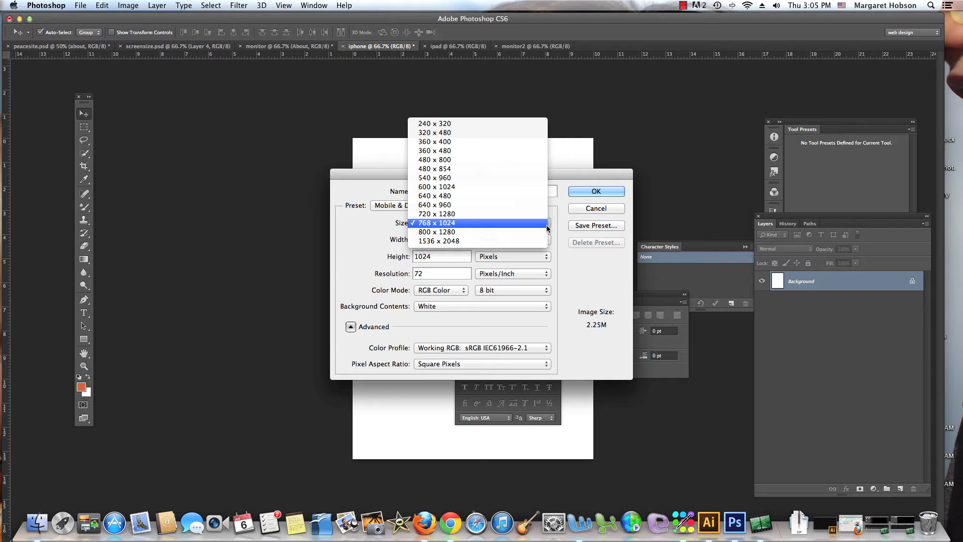
click(434, 205)
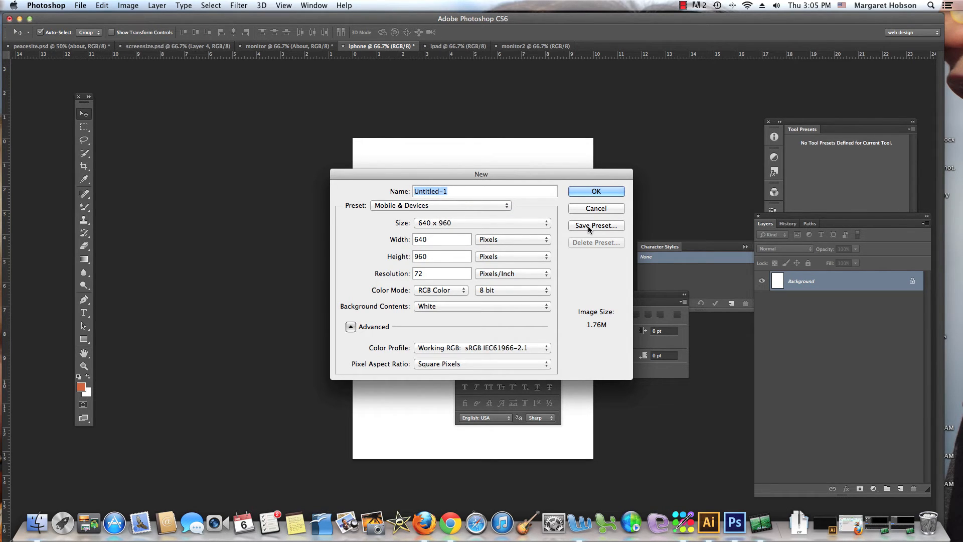
Save the 640 x 960 settings as a reusable preset named iphone 4S
click(596, 226)
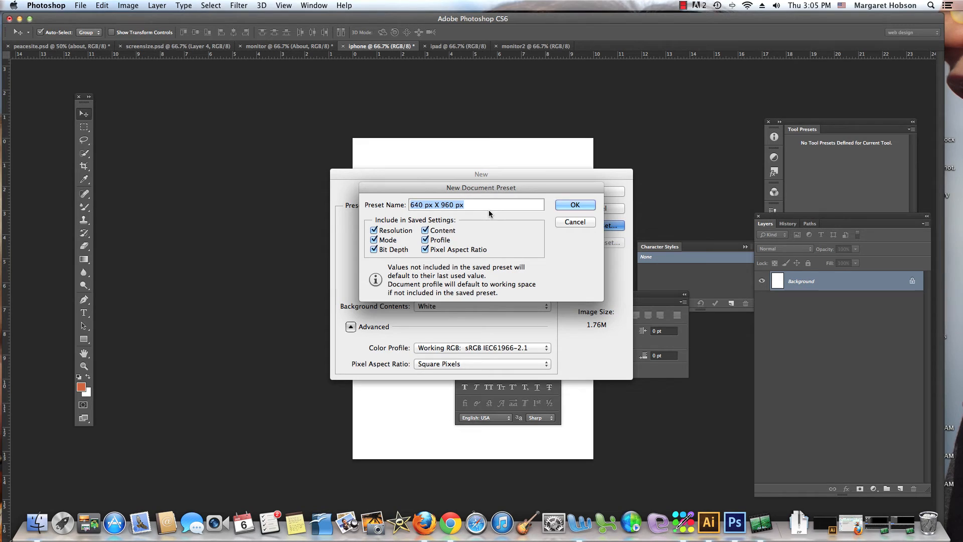
text(iphone 4)
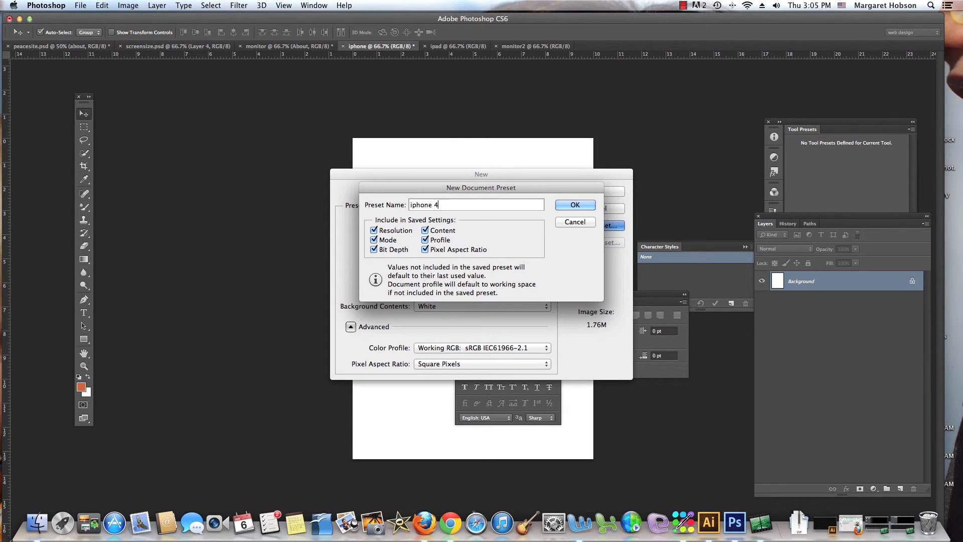
text(S)
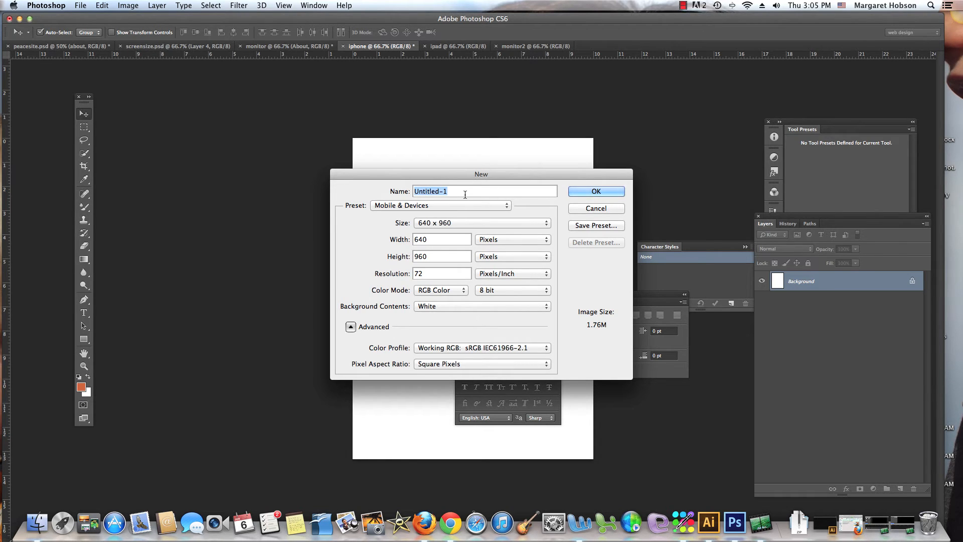
Name the document iphone4s and create it at 640 x 960 pixels
text(iphone4s)
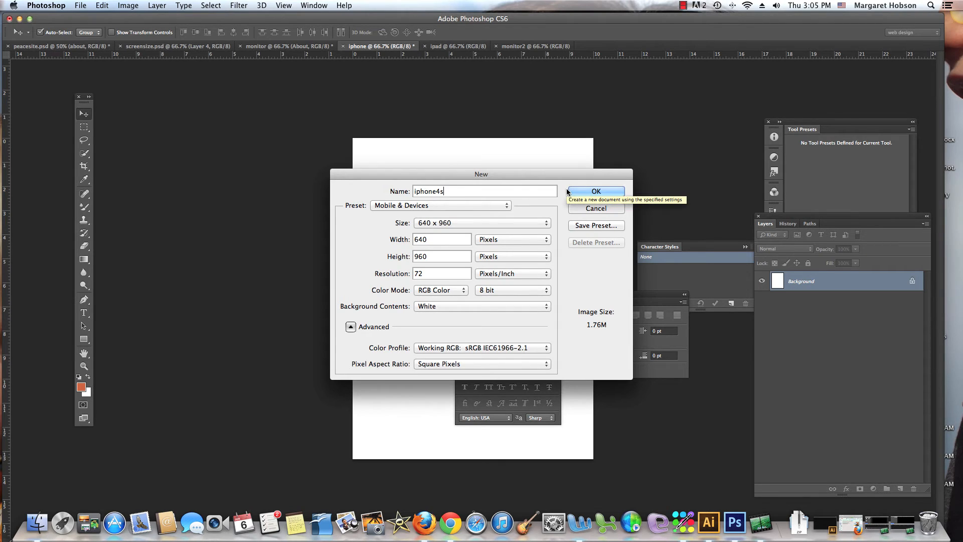
click(596, 191)
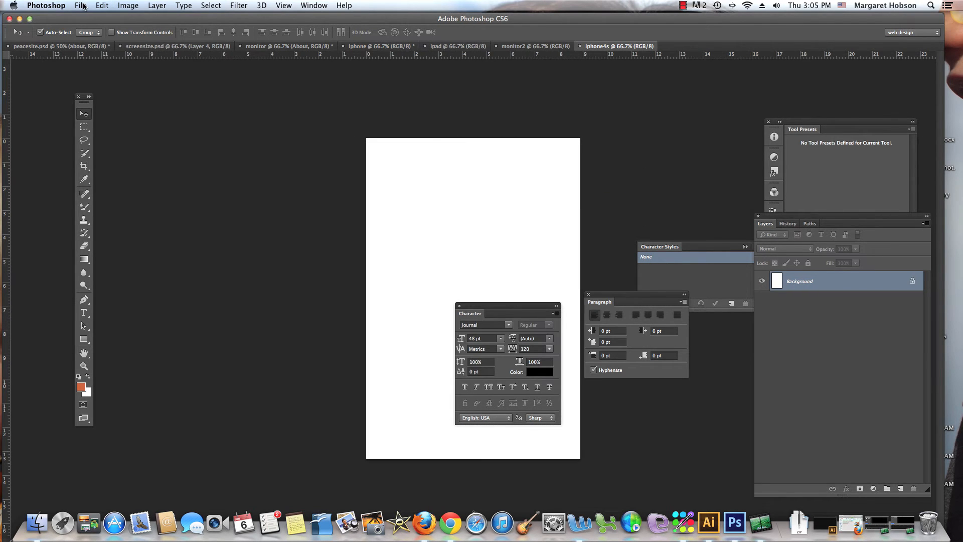
click(79, 5)
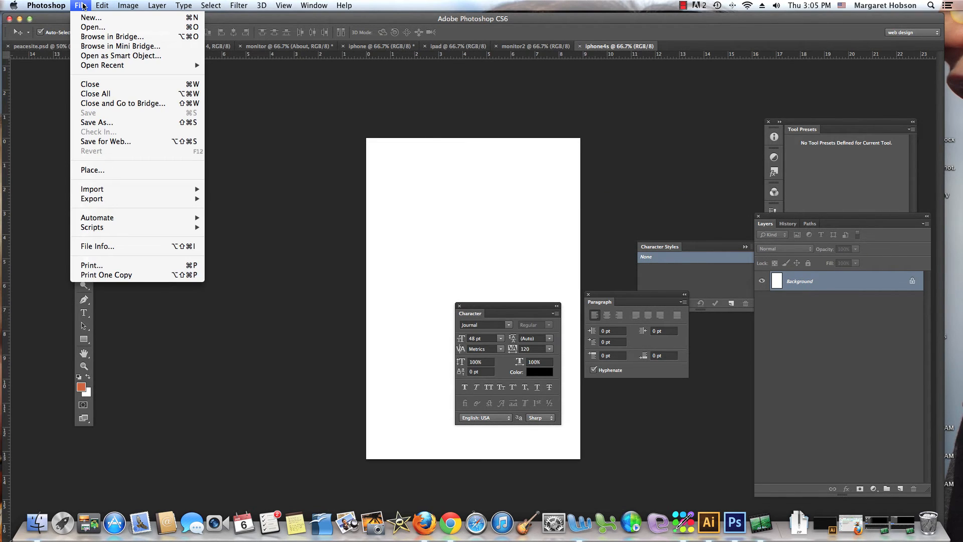
click(88, 18)
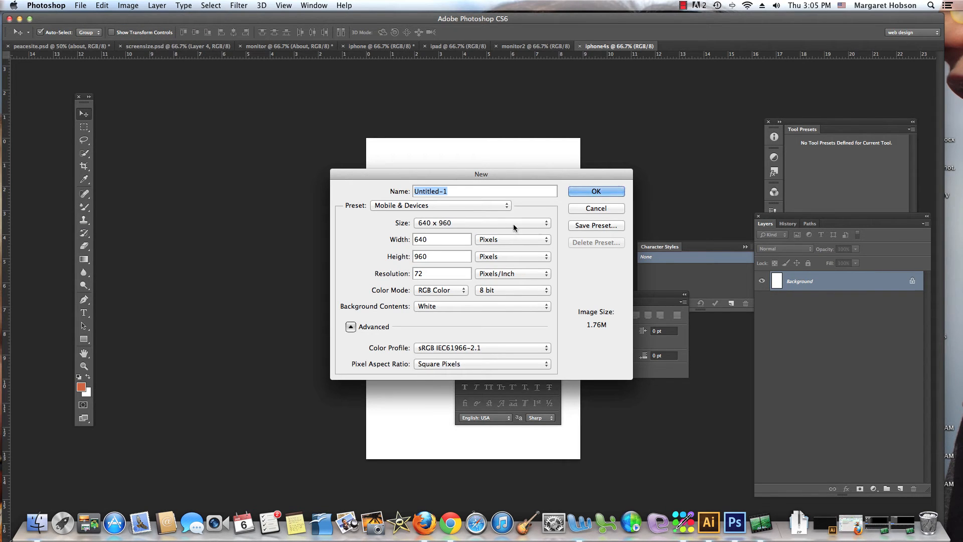
click(440, 205)
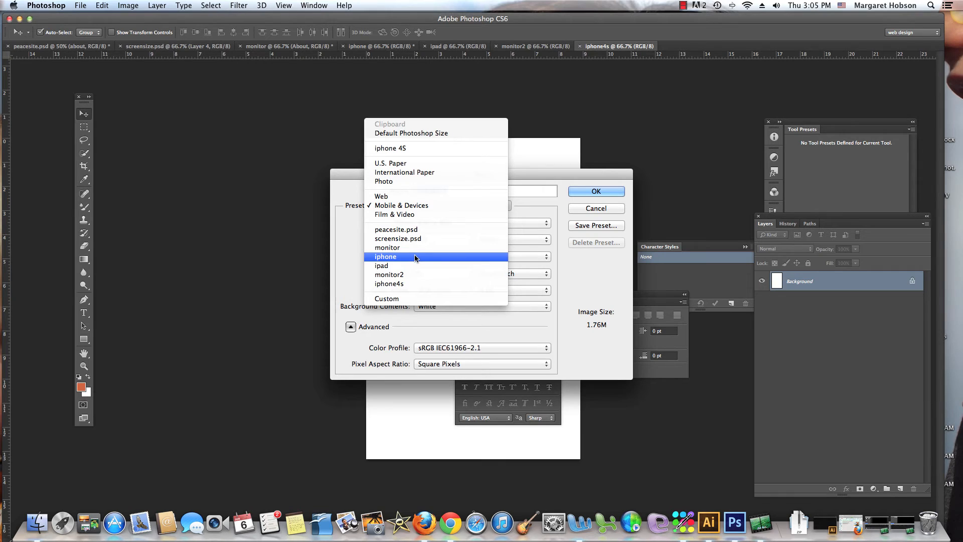
mouse_move(402, 261)
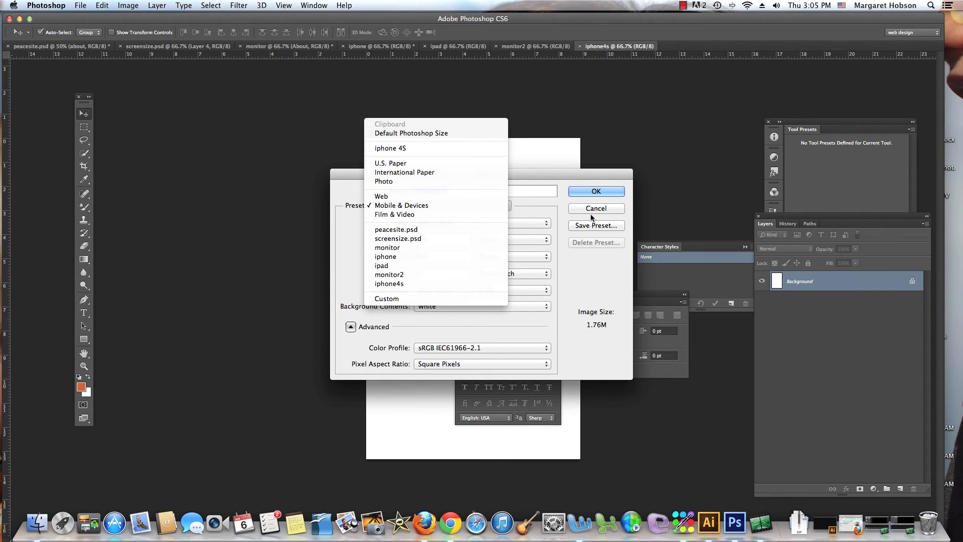
click(401, 205)
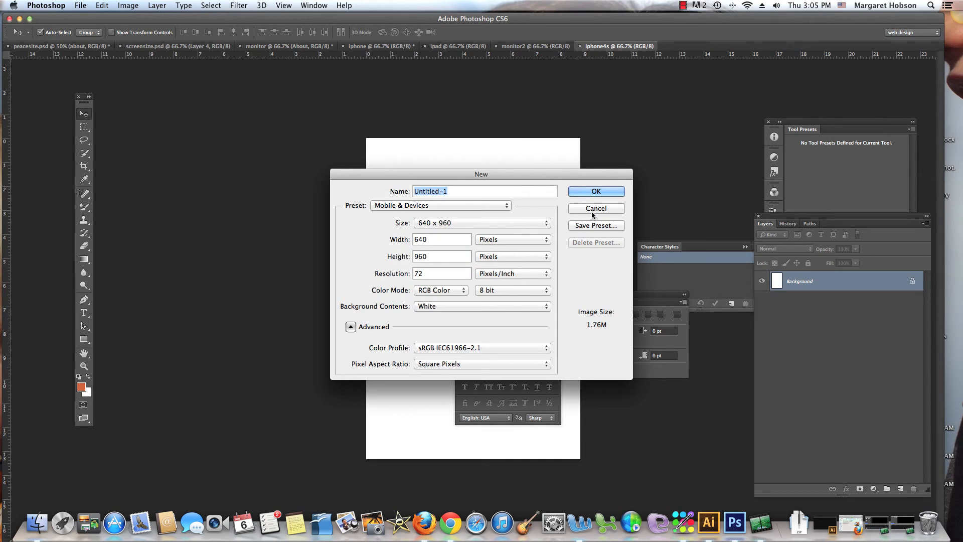
click(596, 190)
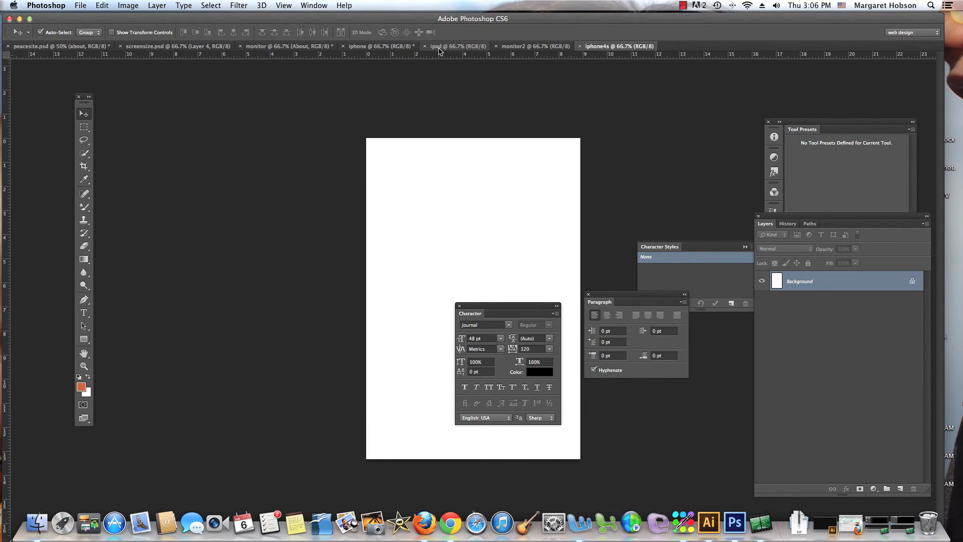
Confirm the ipad document measures 768 by 1024 pixels via Image Size
click(456, 46)
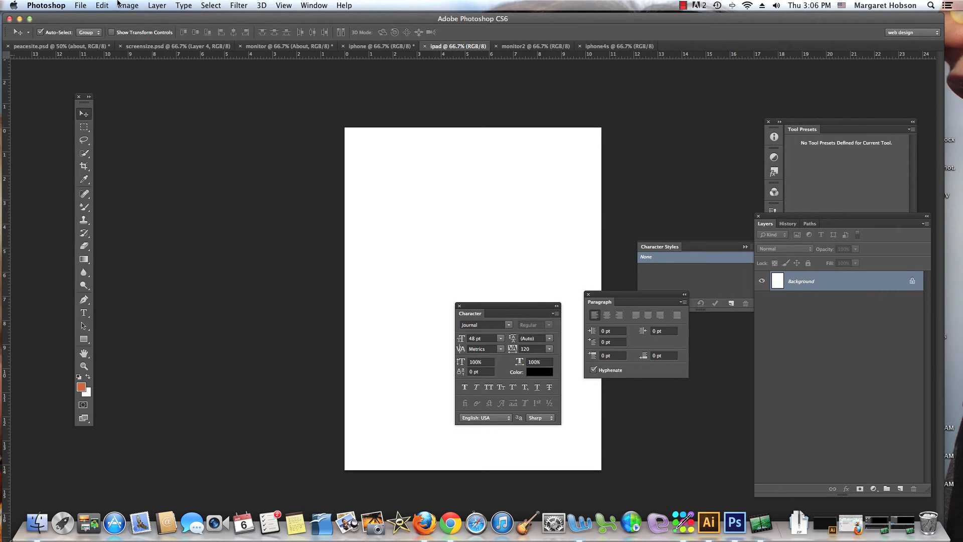
click(128, 5)
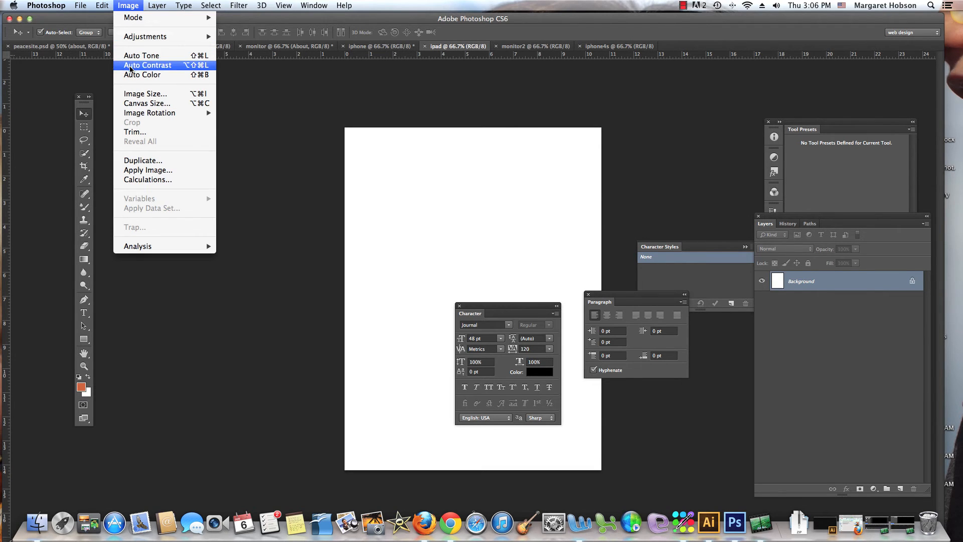
click(141, 95)
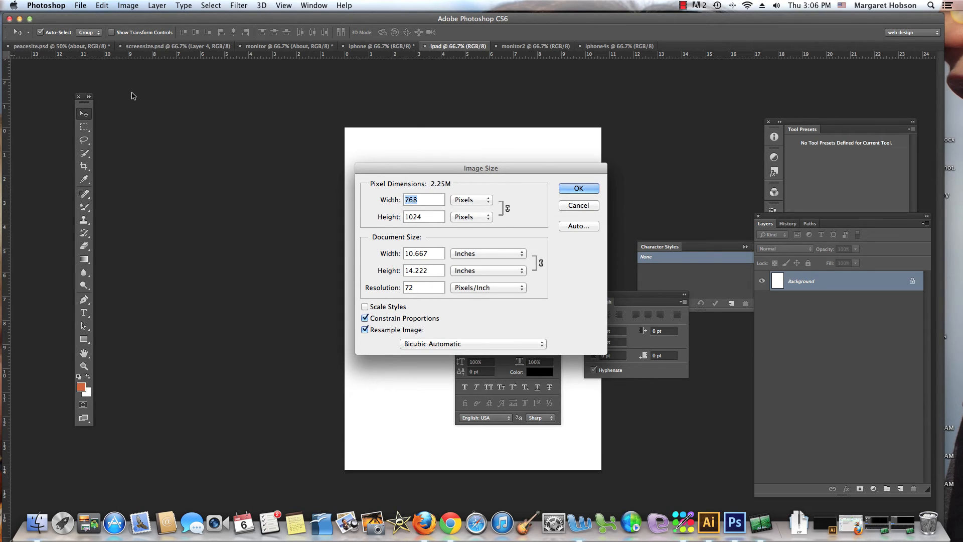
mouse_move(507, 155)
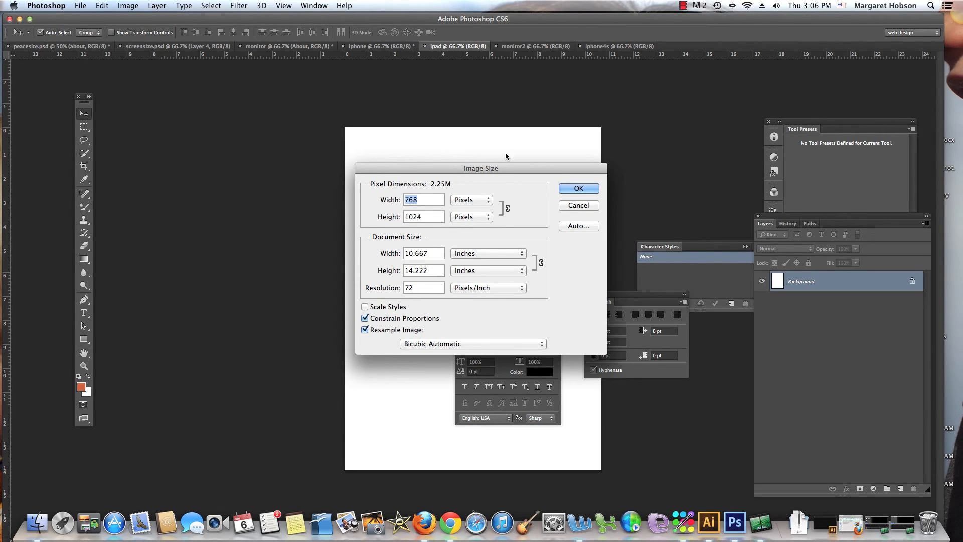
click(578, 189)
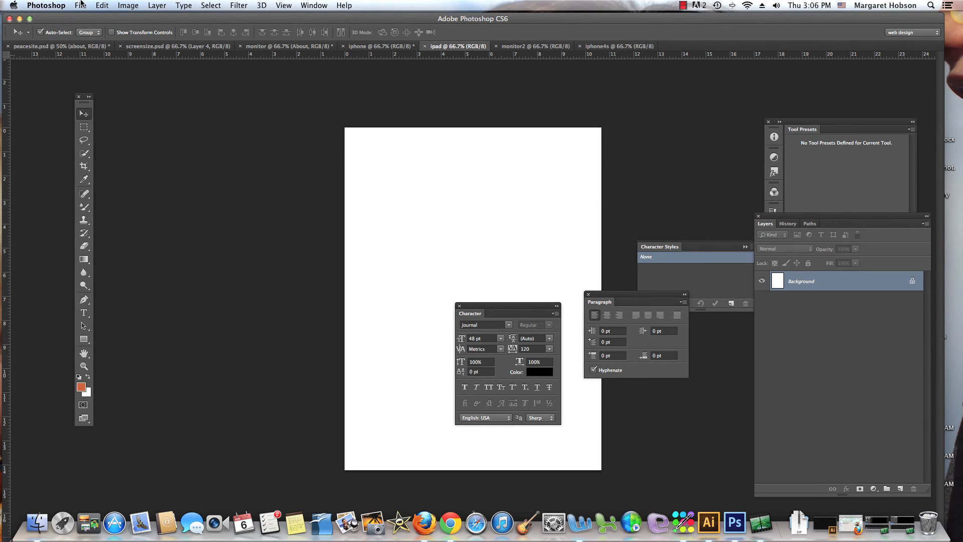
click(84, 5)
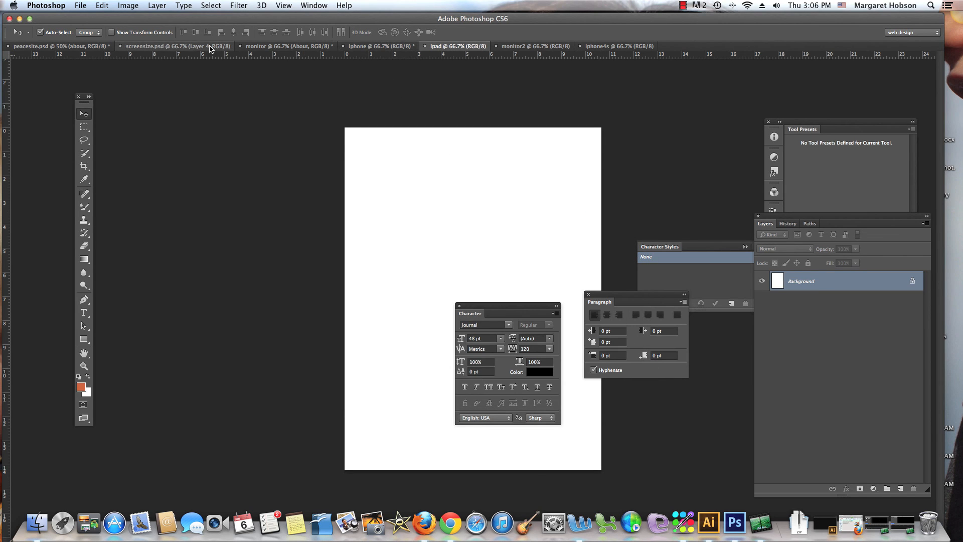
Review the screensize, monitor and ipad documents, ending on the blank iphone document
click(172, 46)
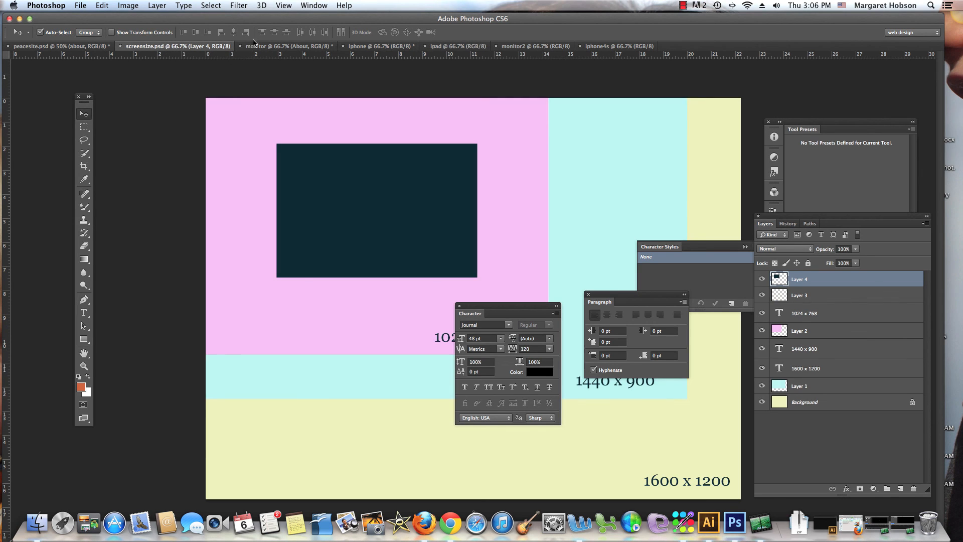
click(287, 46)
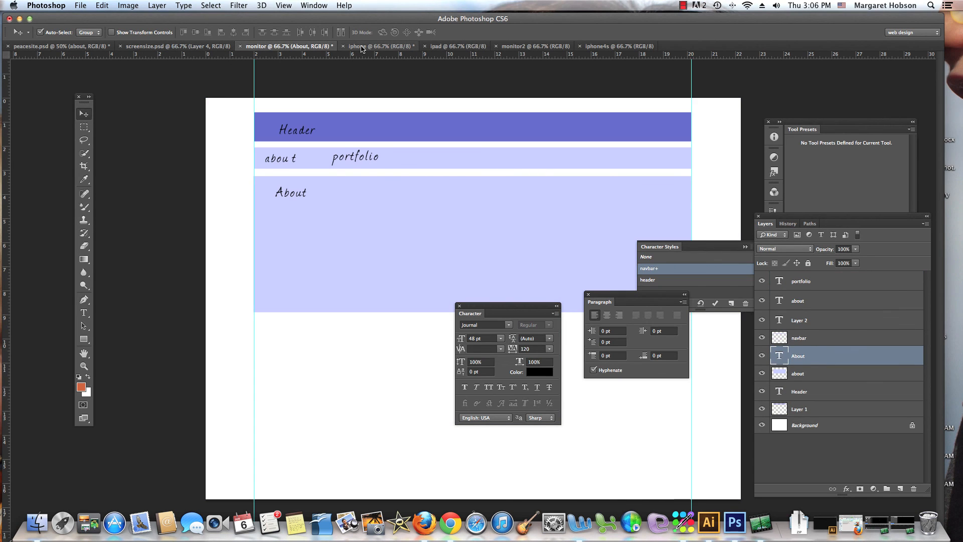
click(455, 47)
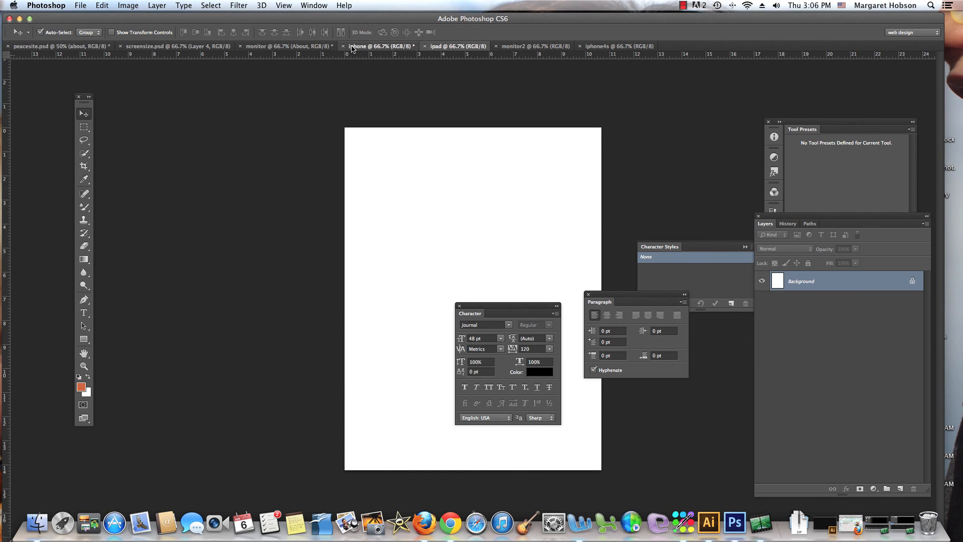
click(283, 46)
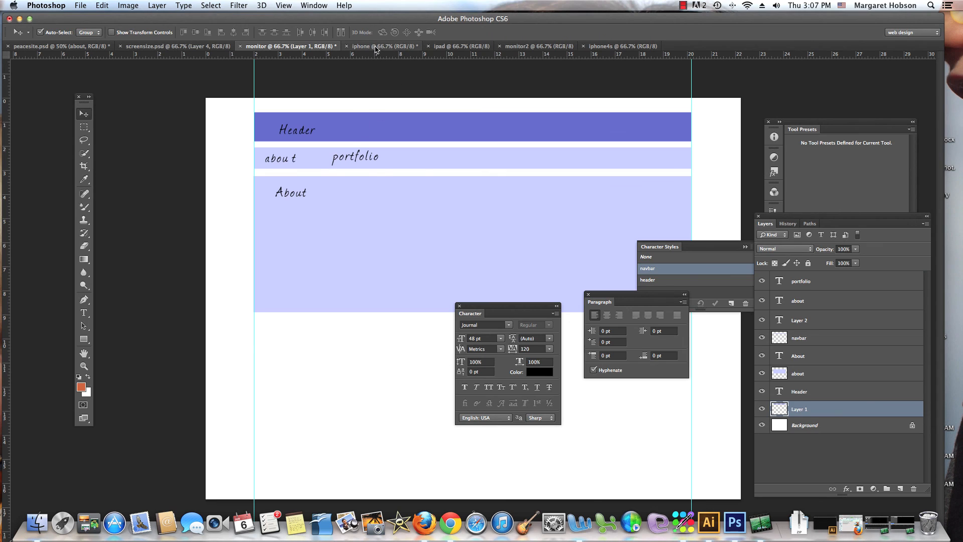
click(457, 46)
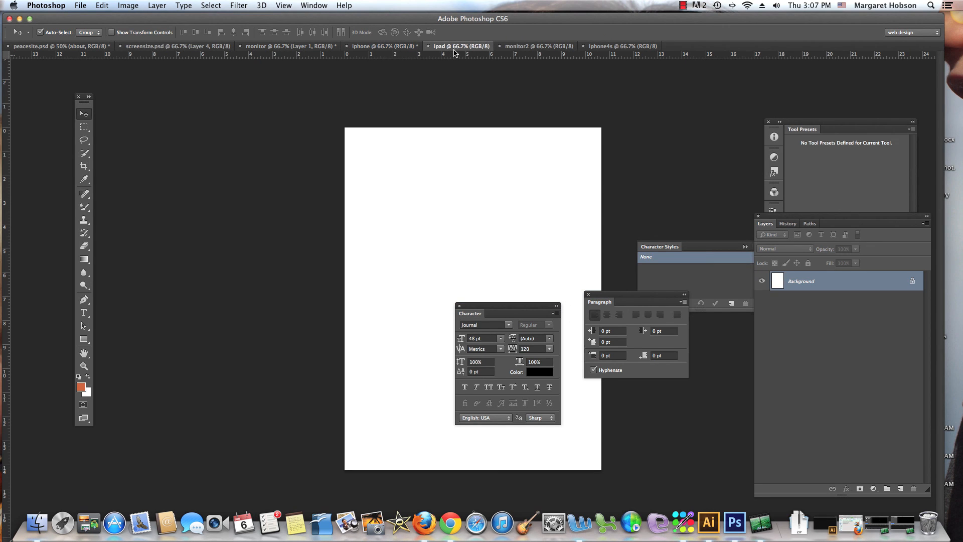
click(382, 46)
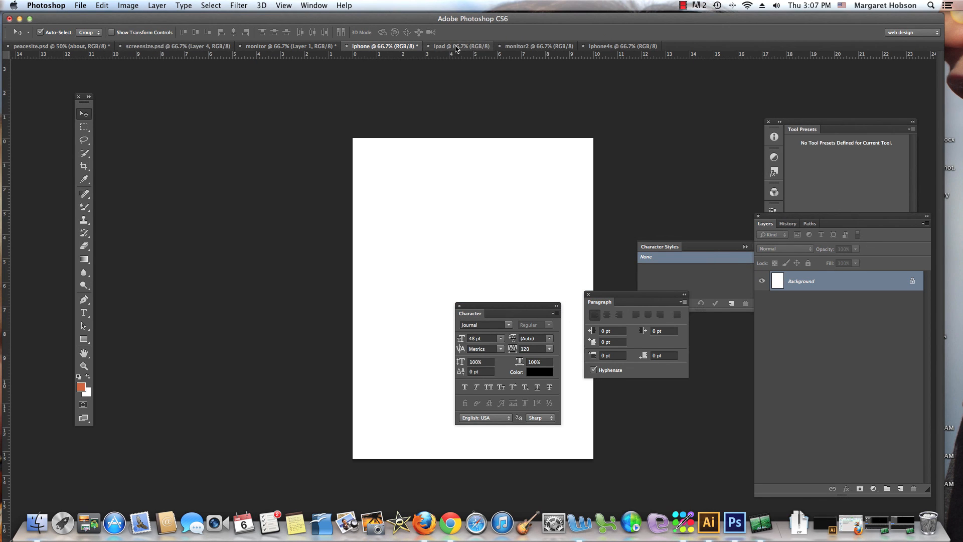